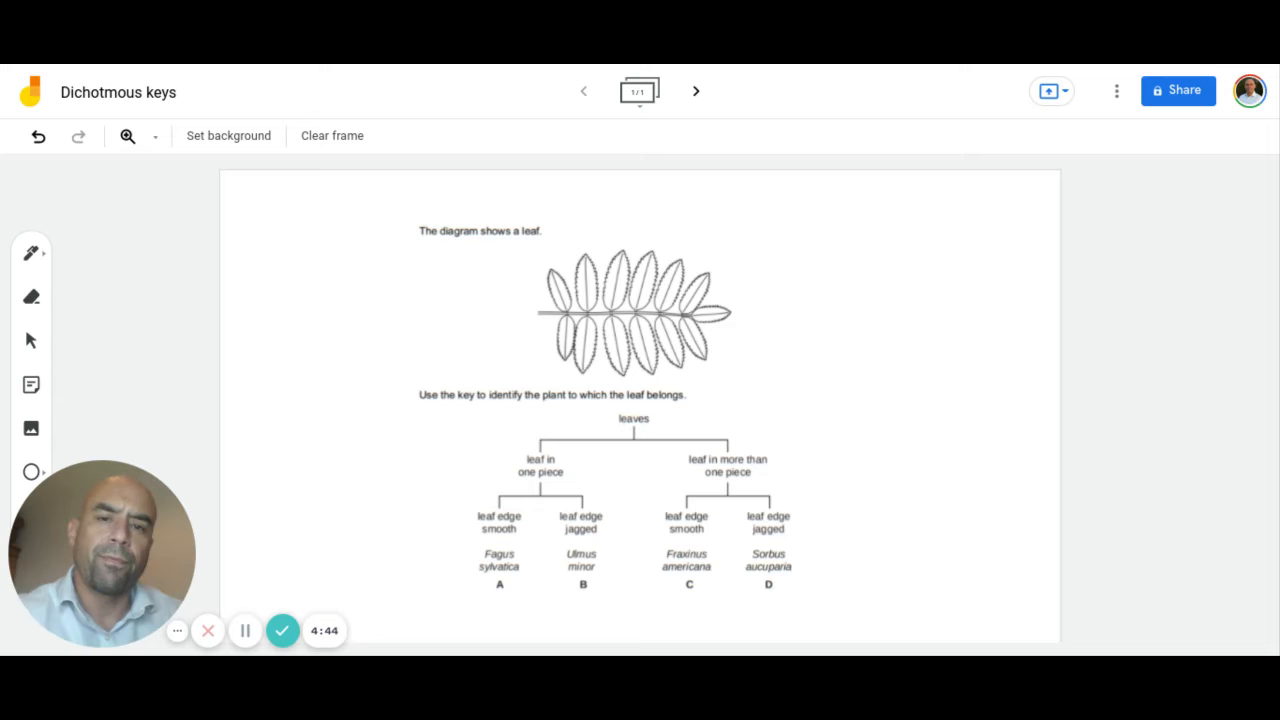
# Step: Mark the leaf diagram with red pen strokes curving over its top and down its right side
pyautogui.moveTo(580, 385); pyautogui.dragTo(700, 590)
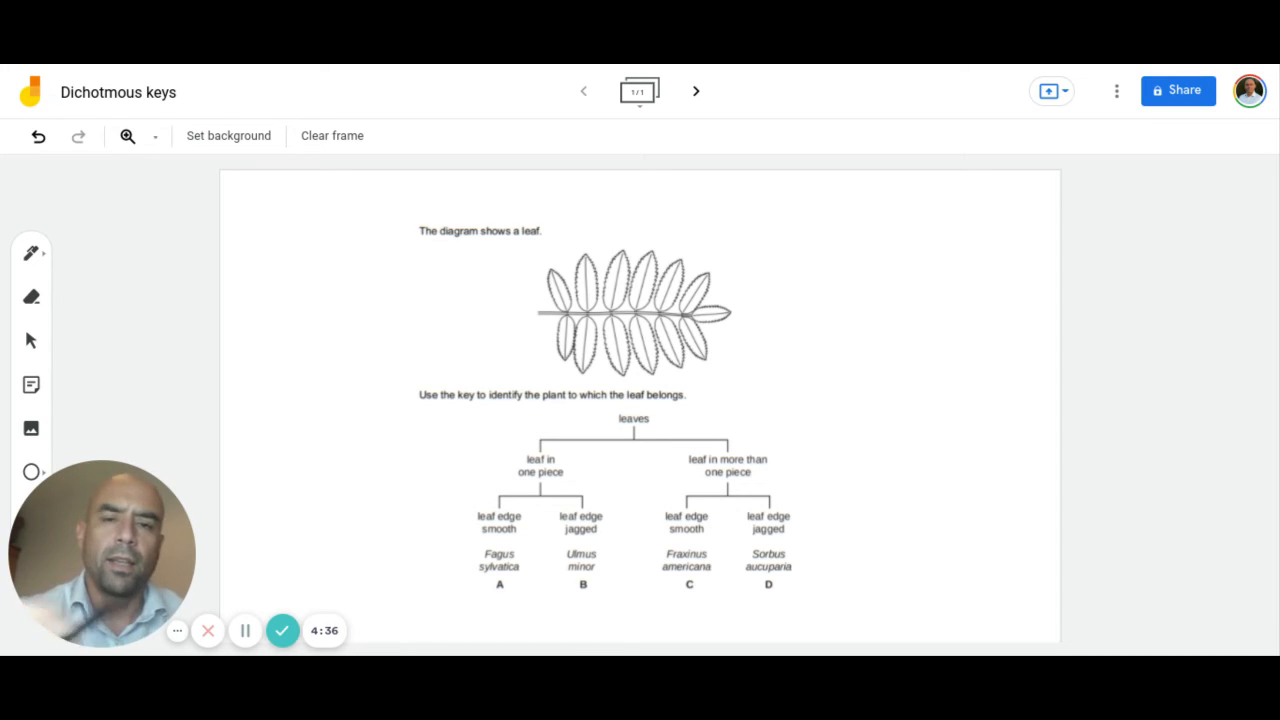
pyautogui.moveTo(515, 262); pyautogui.dragTo(740, 415)
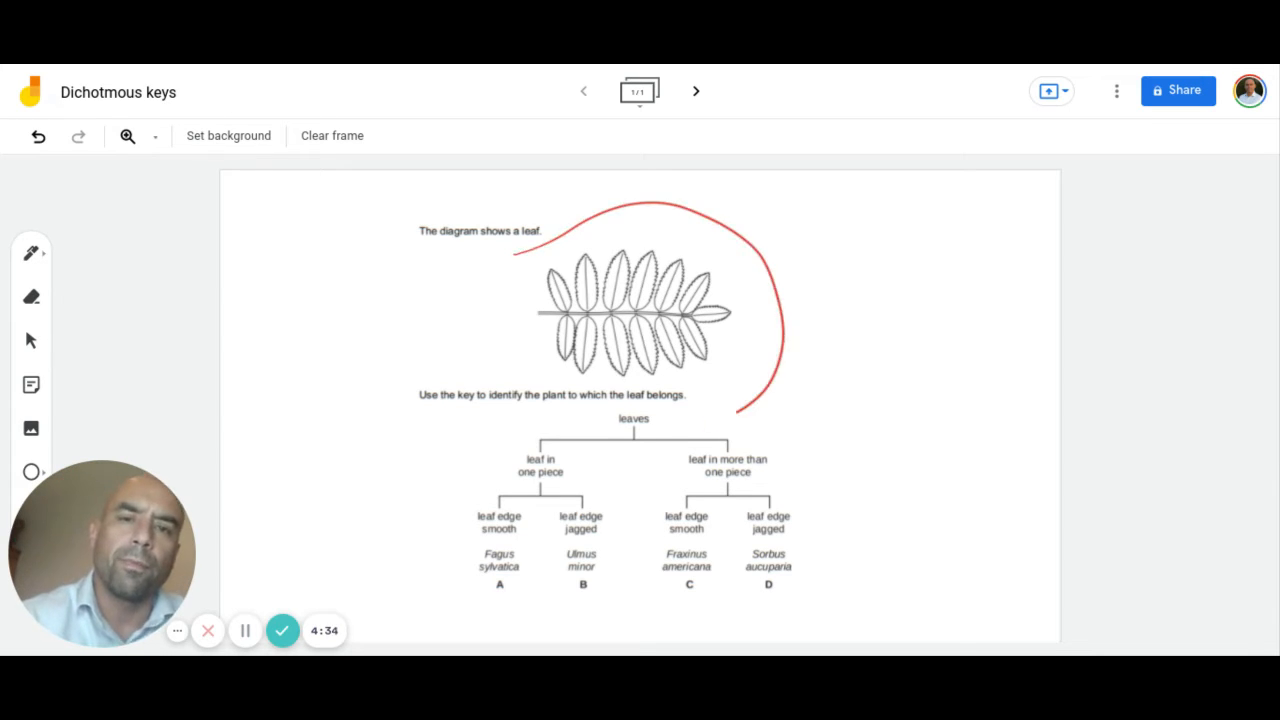